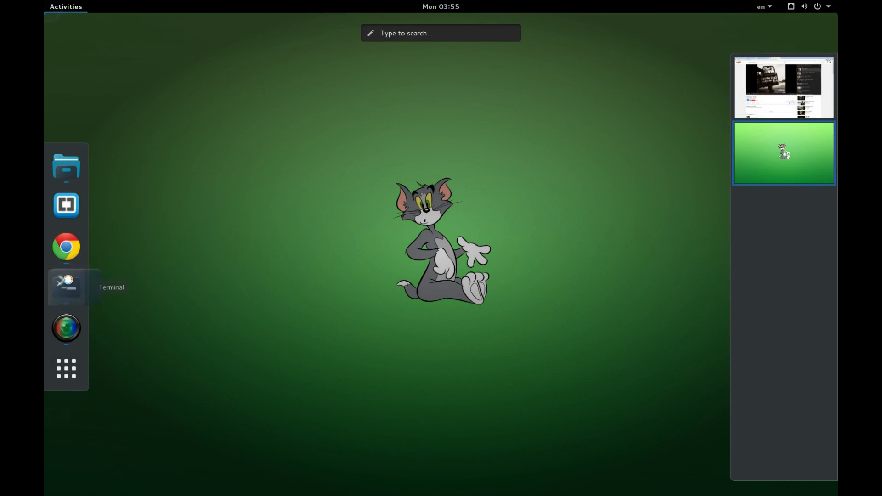
Step: Launch a terminal window and enable 'Use dark theme variant' in Preferences
click(66, 286)
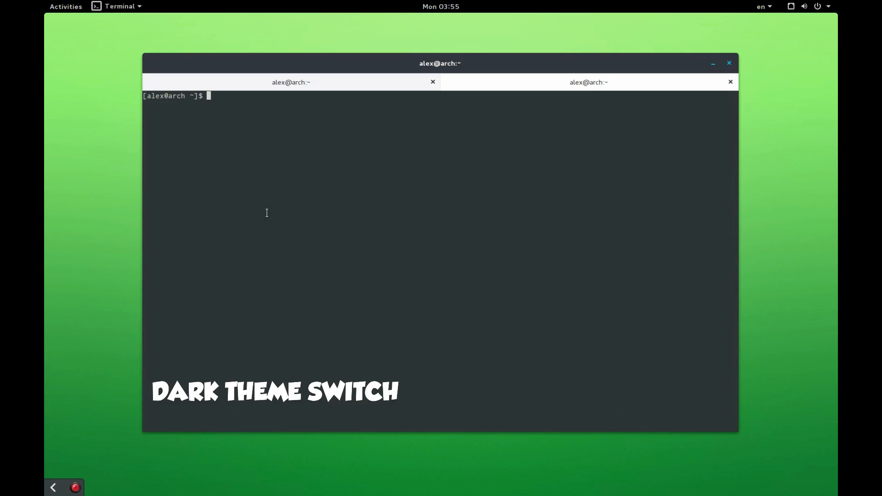
click(118, 6)
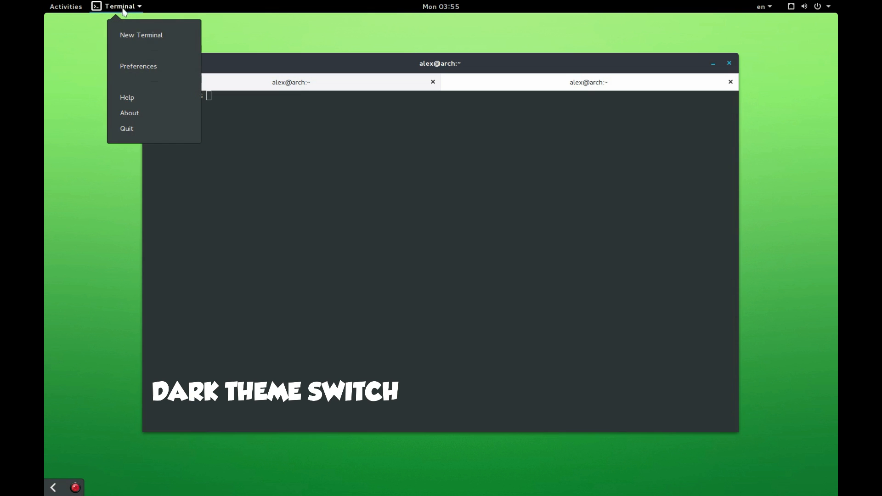
click(139, 66)
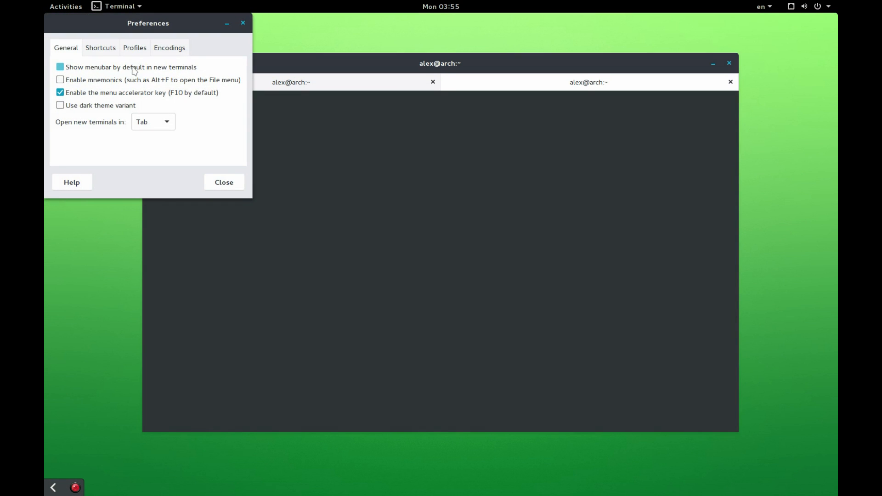
click(60, 104)
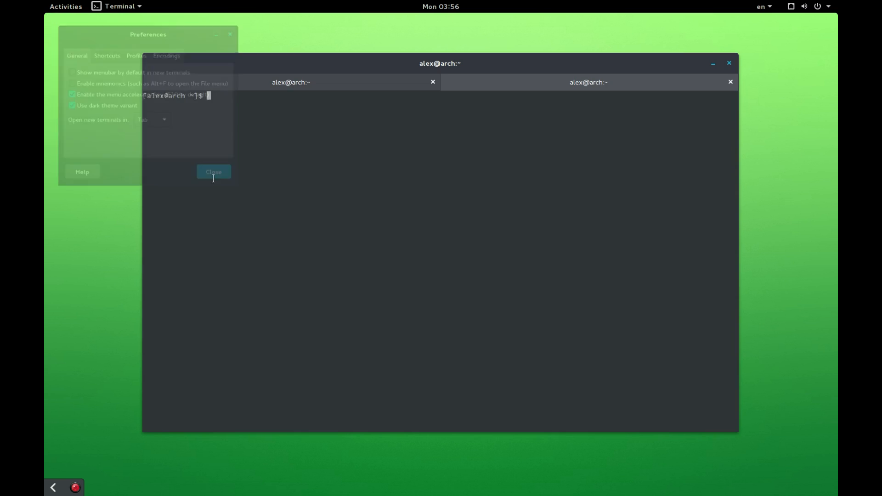
click(213, 172)
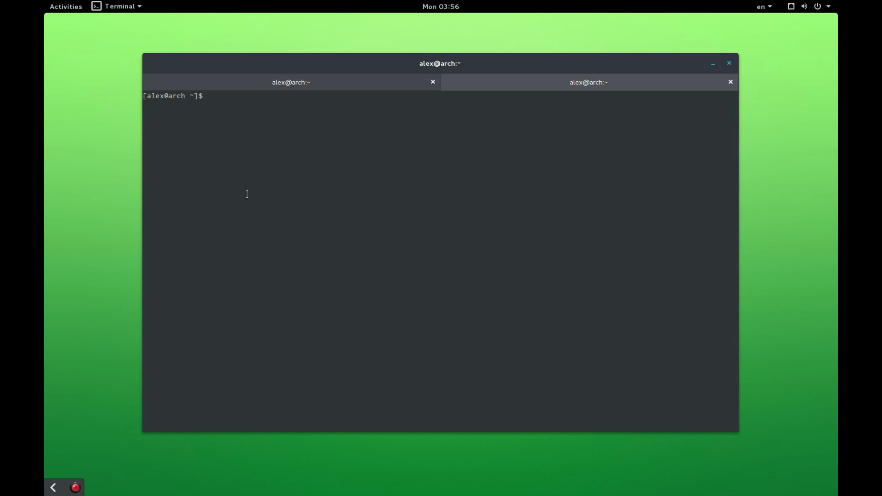
Step: Enable a transparent background for the 'me' profile in its Colors settings and raise the transparency
right_click(246, 194)
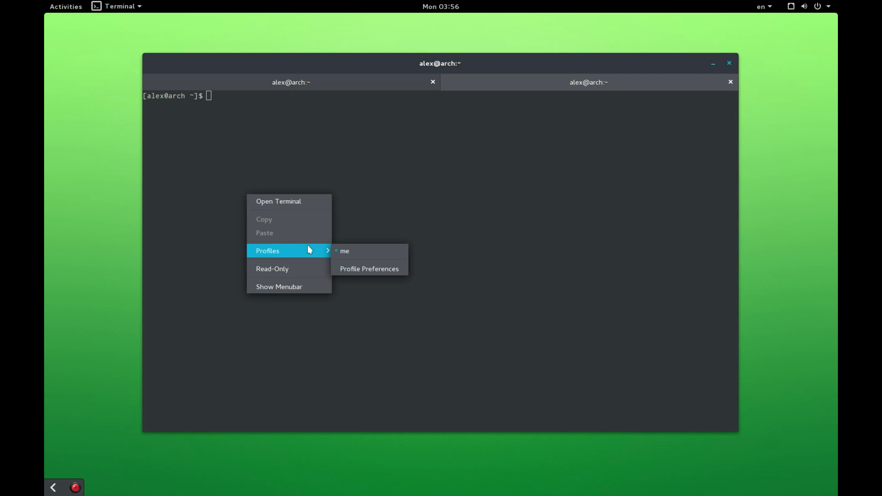
click(370, 269)
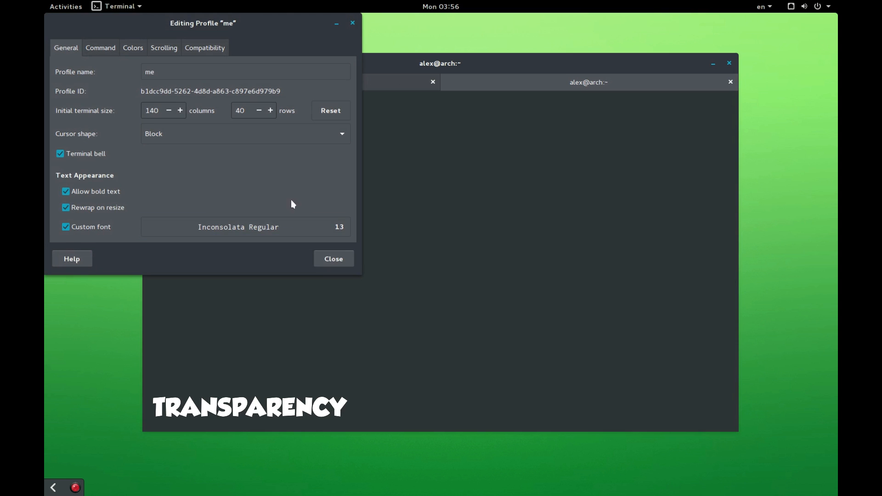
mouse_move(139, 51)
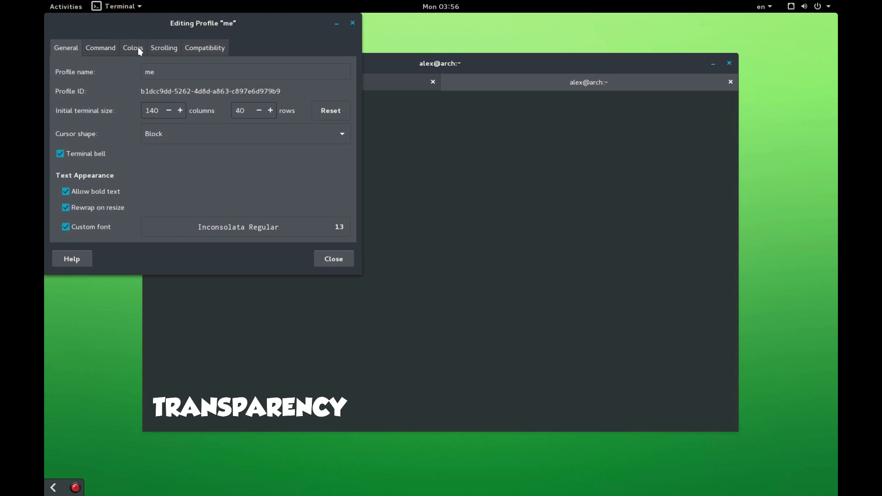
click(132, 47)
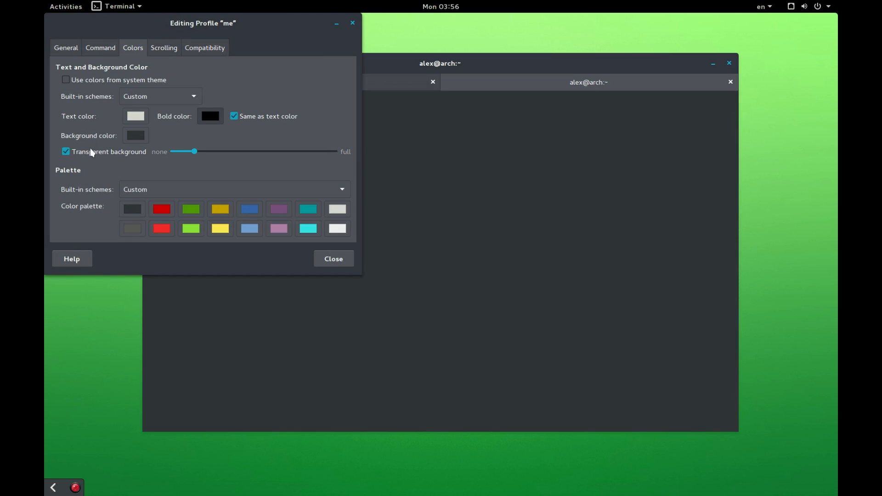
drag(194, 152, 204, 151)
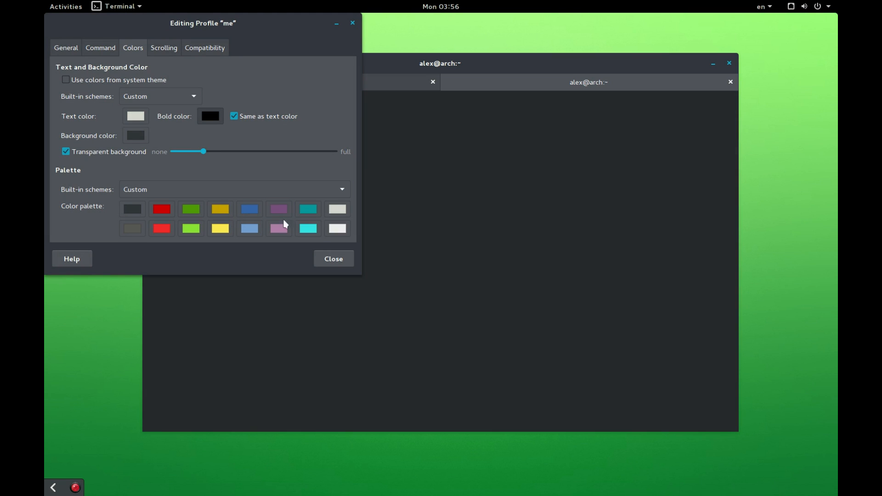
Step: Open a new terminal tab showing the desktop through the transparent background
right_click(342, 235)
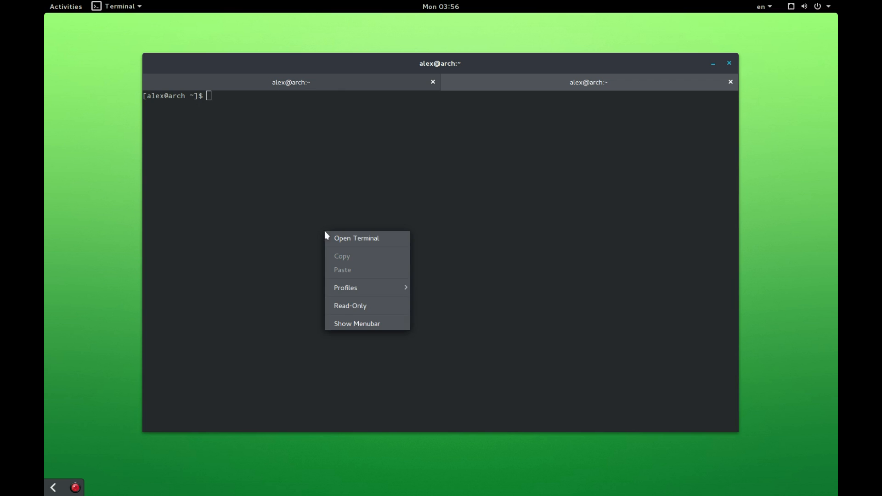
click(356, 238)
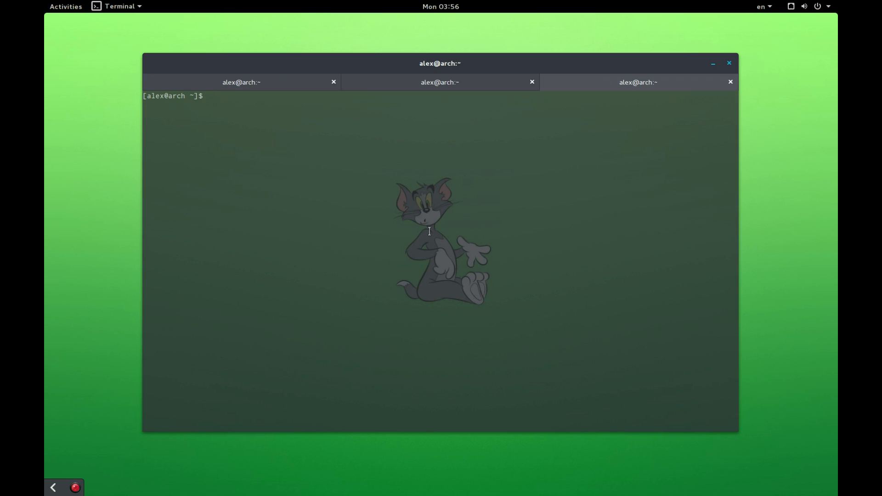
mouse_move(772, 209)
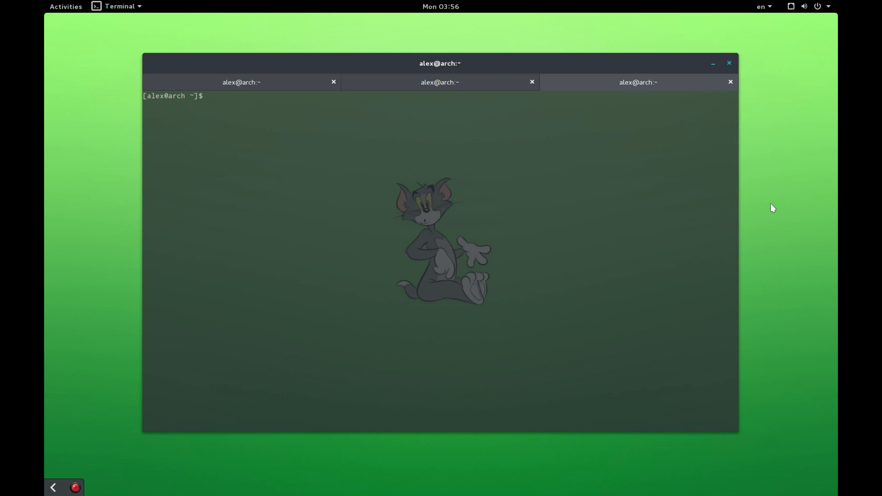
Step: Open Settings > Notifications from the desktop and review Terminal's notification switches, all enabled
right_click(773, 209)
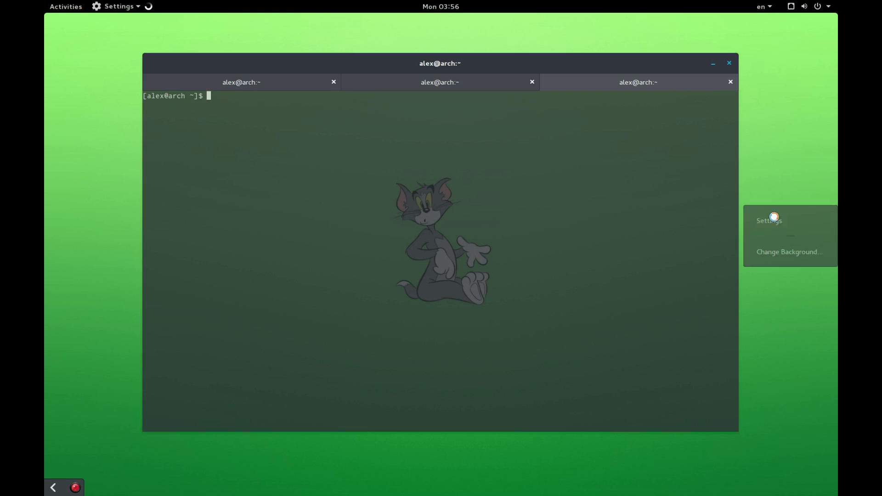
click(768, 220)
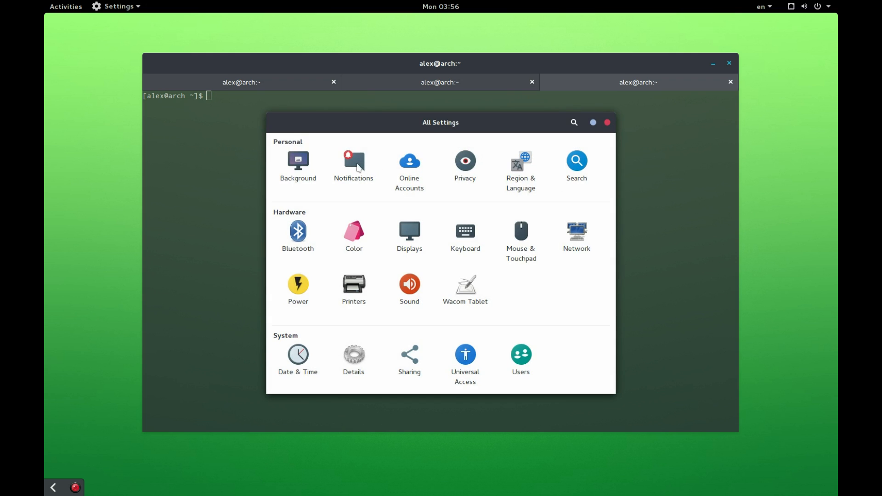
click(353, 163)
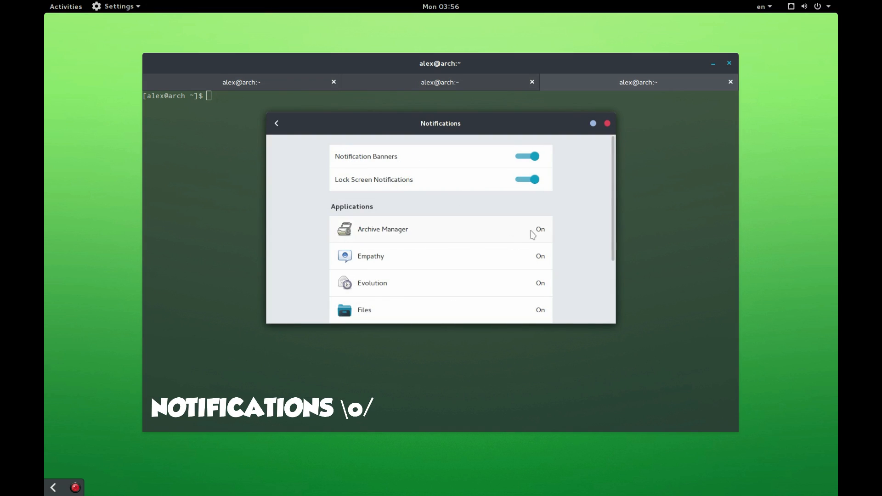
scroll(down, 3)
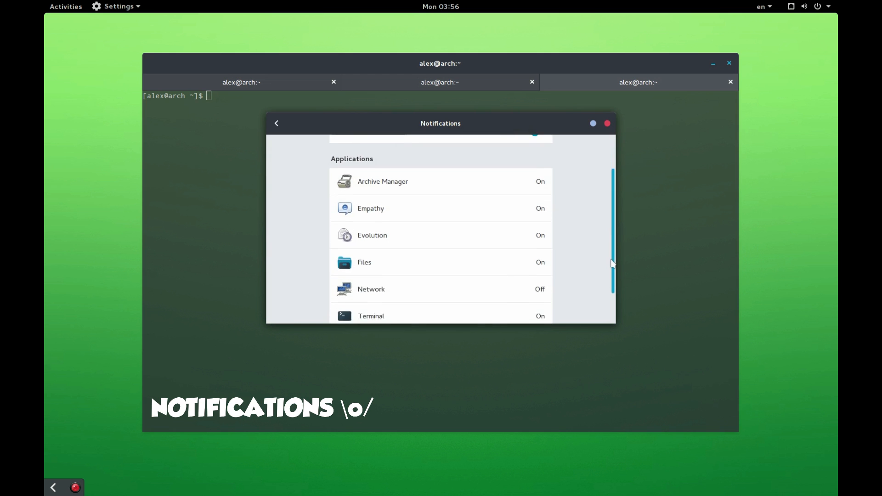
scroll(down, 3)
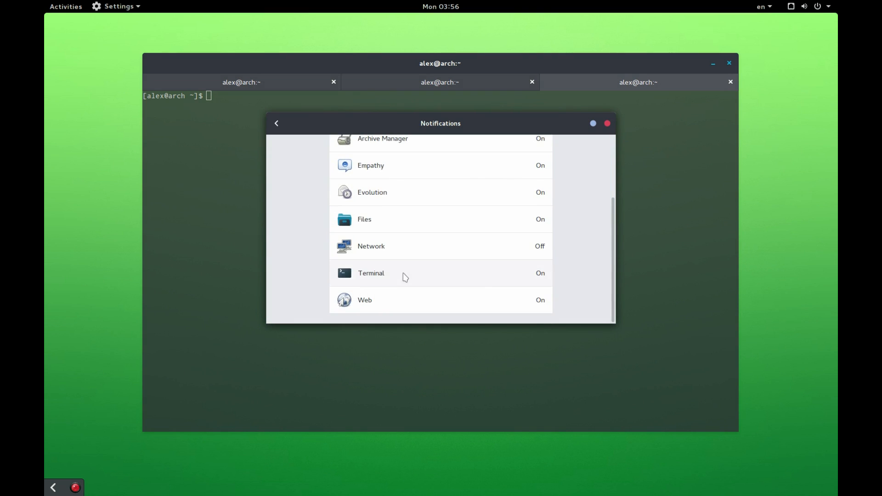
click(370, 273)
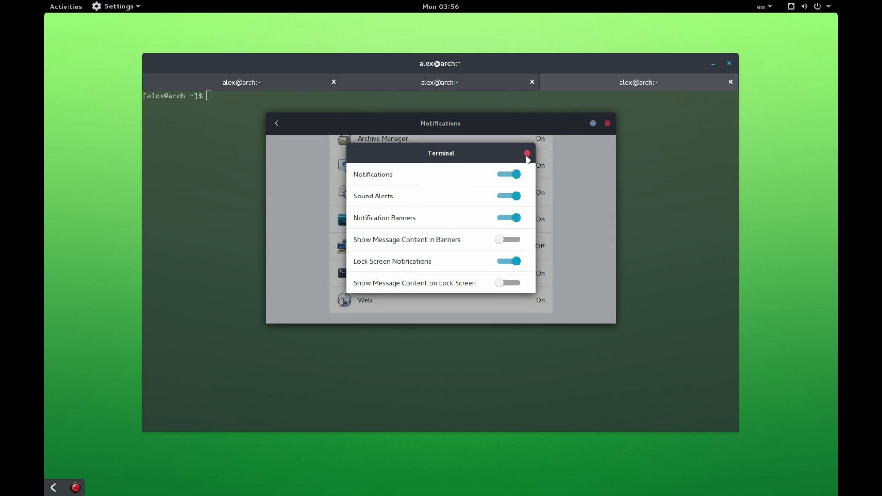
click(527, 153)
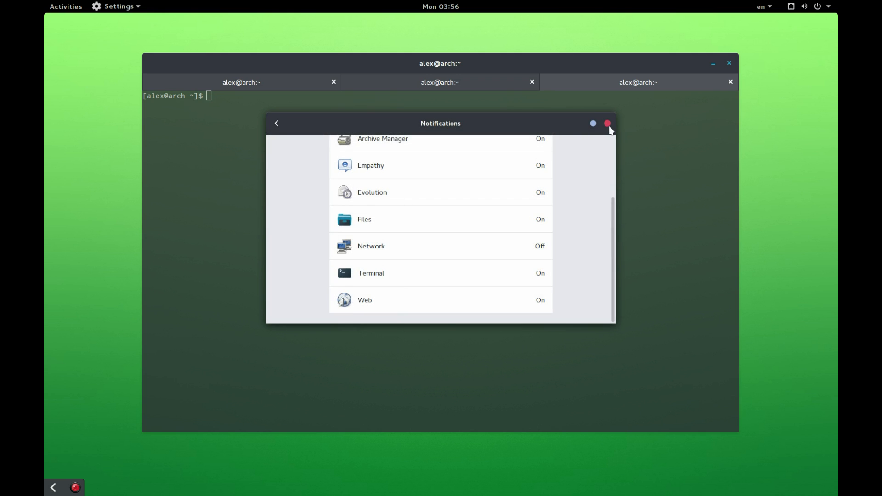
Step: Close Settings and run 'sudo pacman -Syy' in the second tab to sync the package databases
click(607, 123)
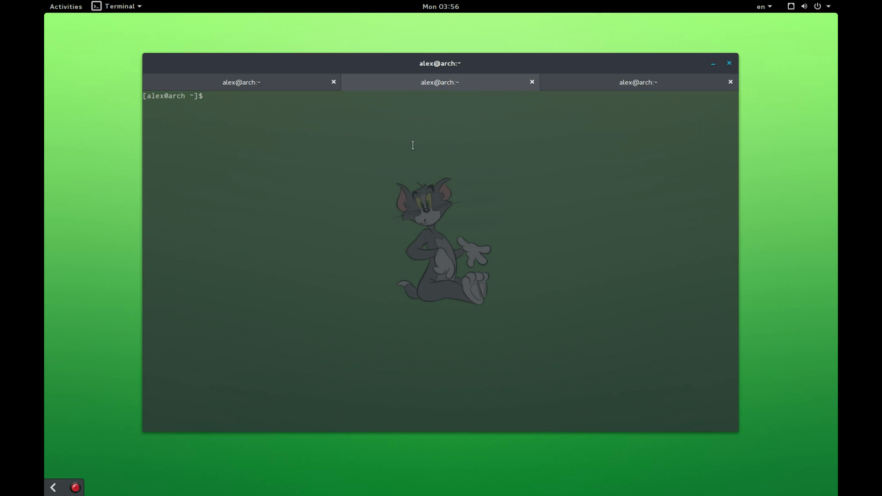
text(sudo pac)
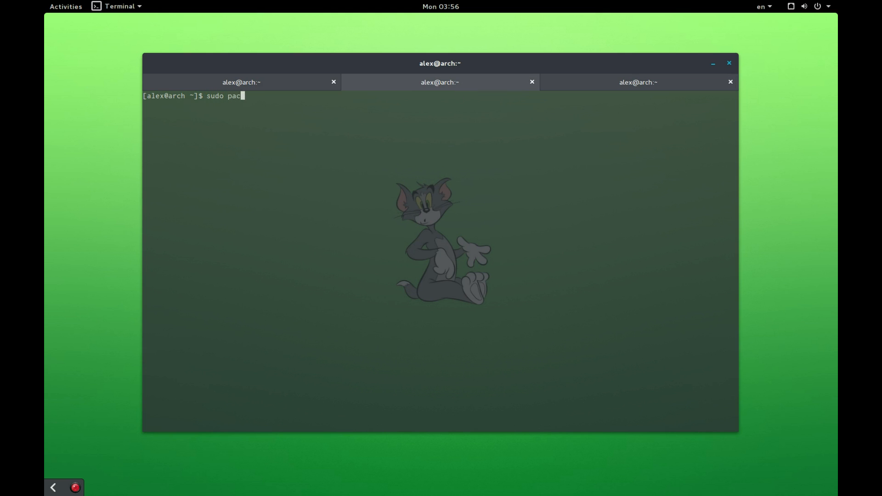
key(Return)
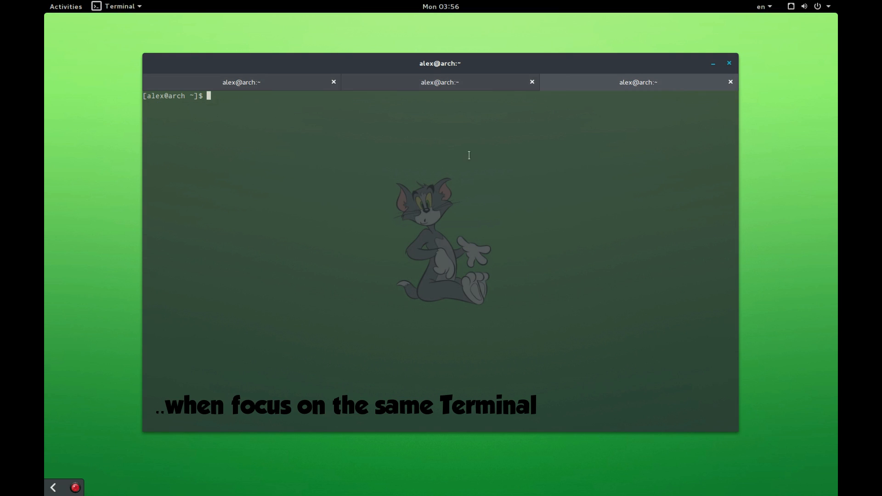
mouse_move(360, 175)
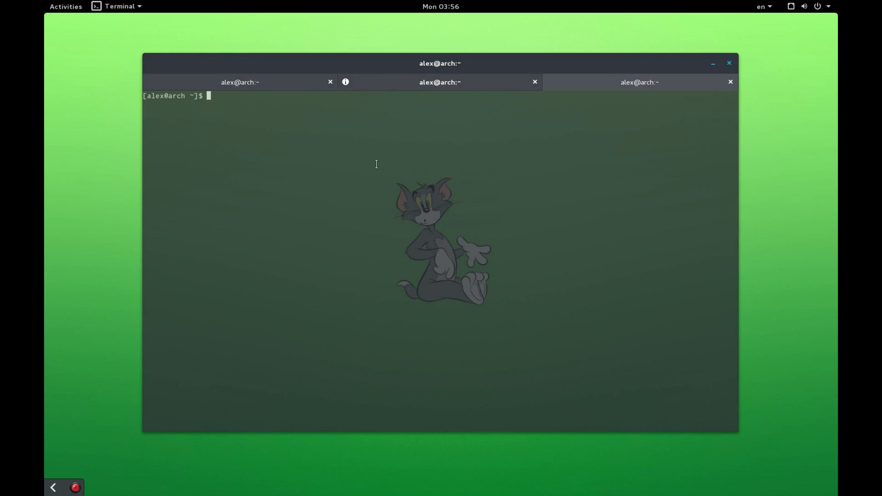
mouse_move(344, 81)
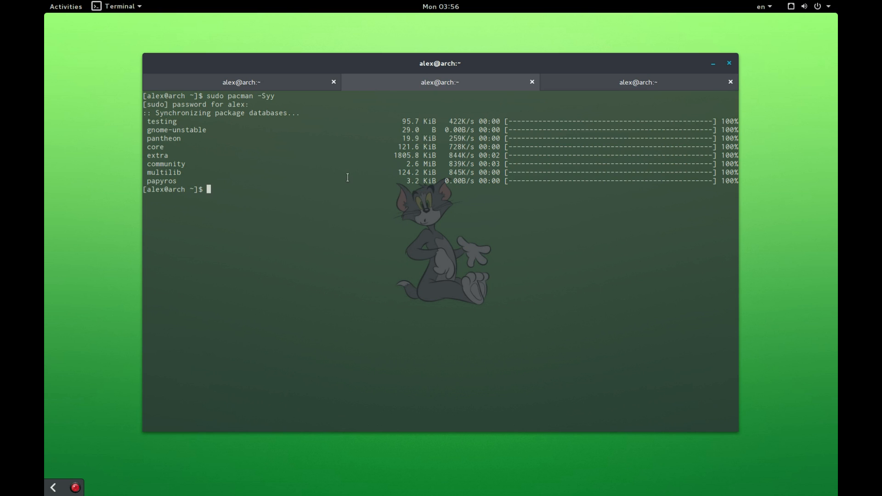
text(sudo pacman -Syy)
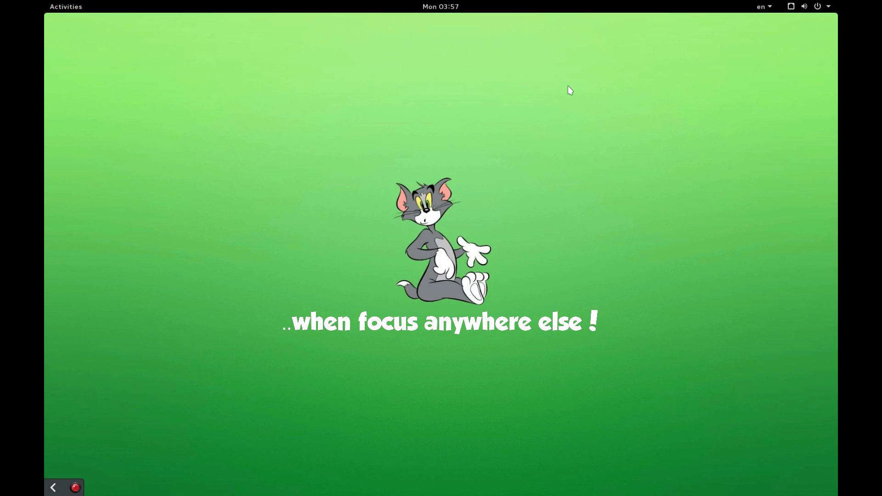
mouse_move(560, 125)
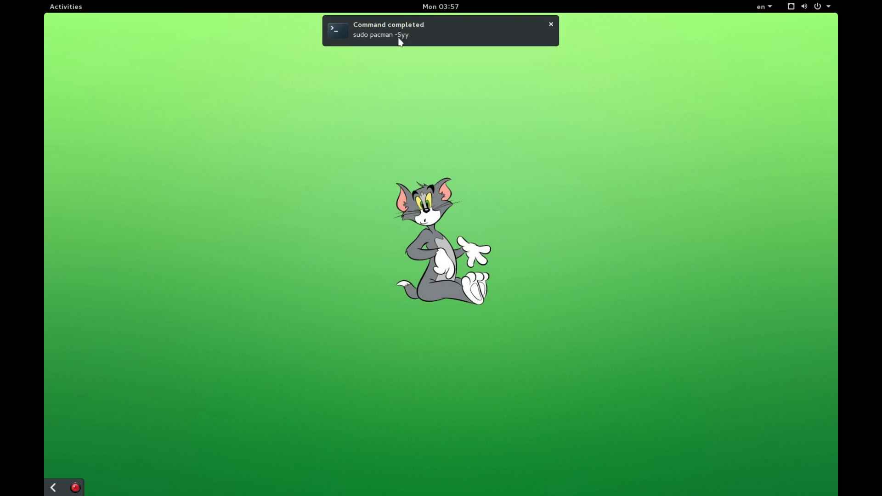
Step: Click the 'Command completed' notification and bring the terminal back showing the sync output
click(550, 24)
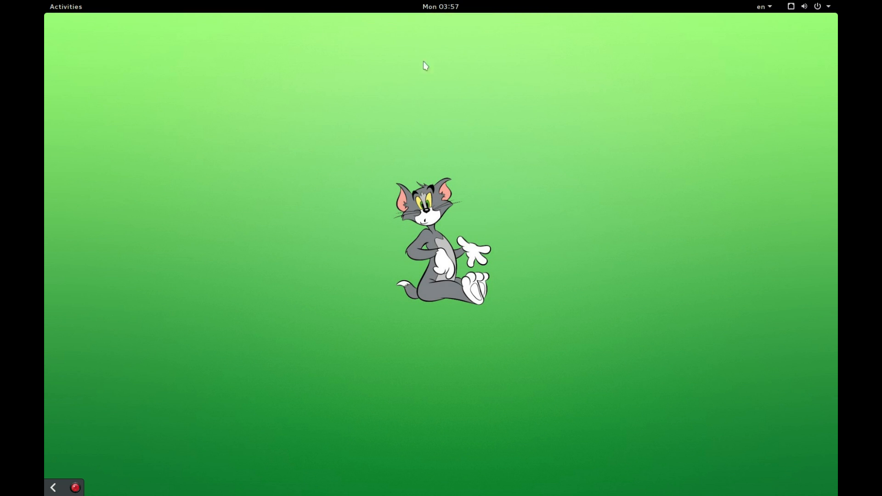
click(440, 6)
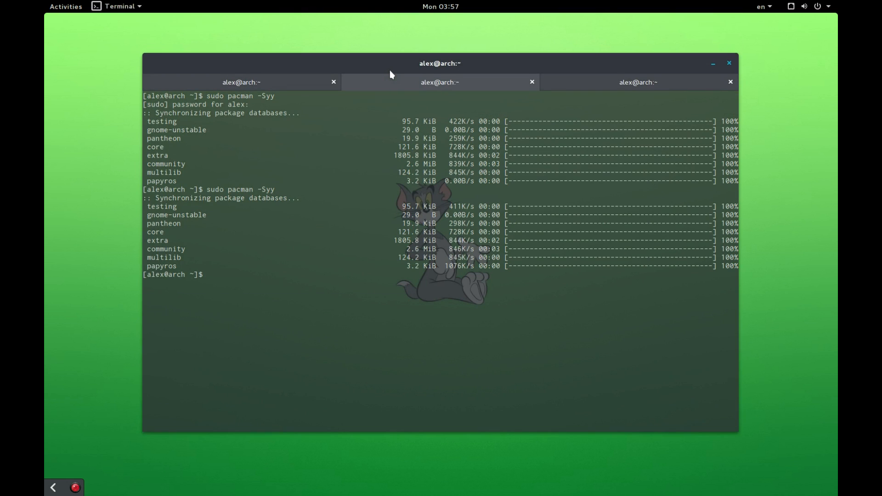
mouse_move(728, 71)
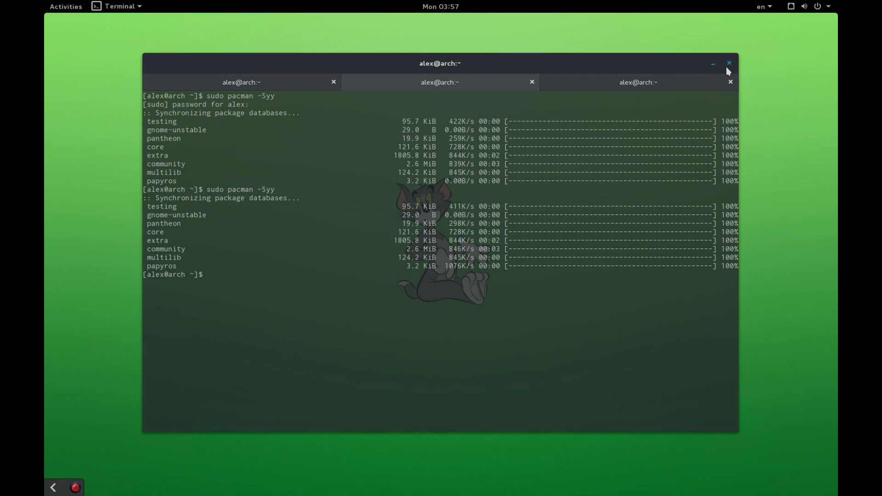